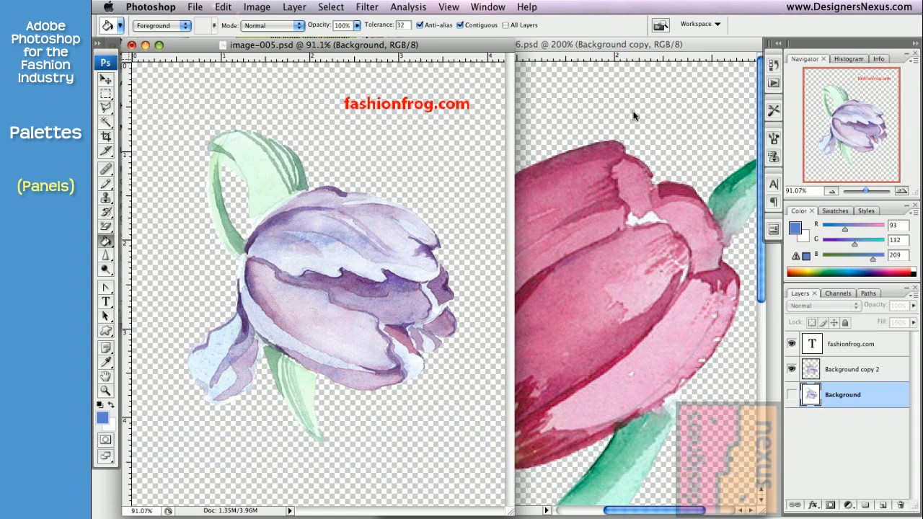
pyautogui.moveTo(775, 47)
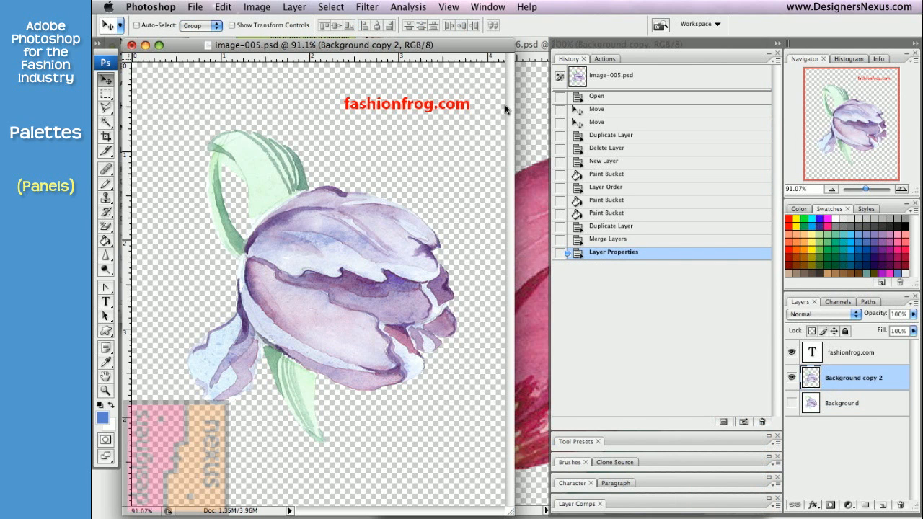
pyautogui.moveTo(778, 109)
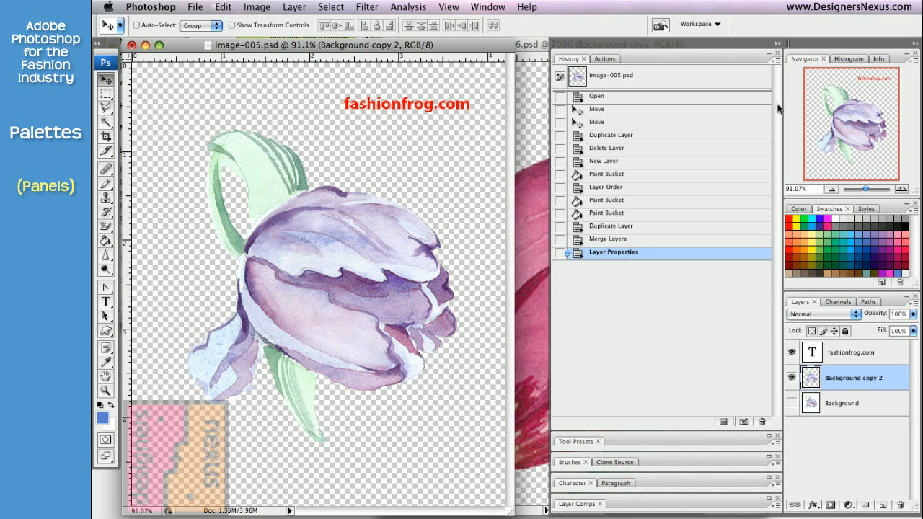
pyautogui.moveTo(814, 80)
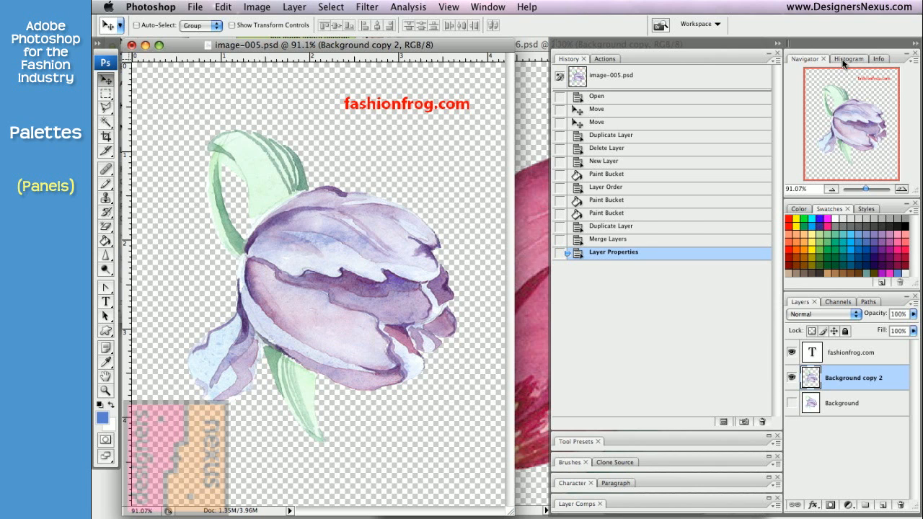
# Step: Bring the Color palette's RGB sliders back in front of the swatches
pyautogui.click(877, 58)
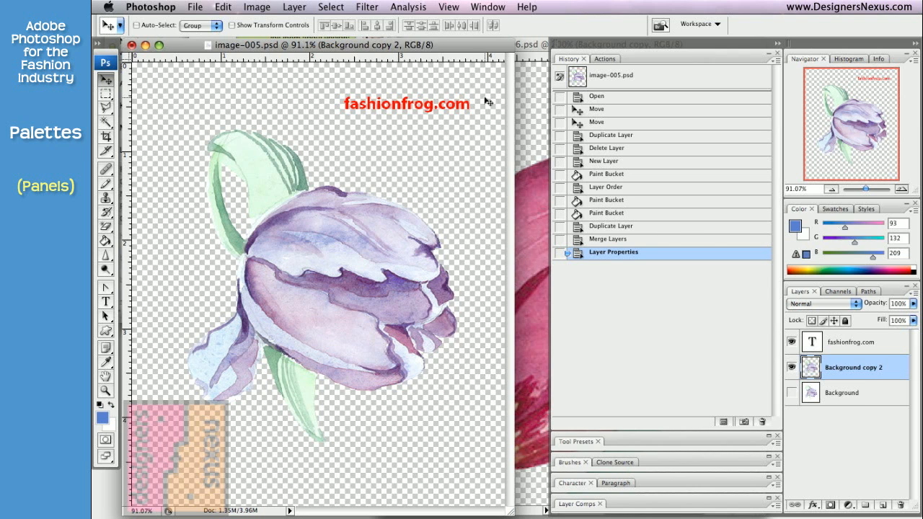
pyautogui.moveTo(707, 136)
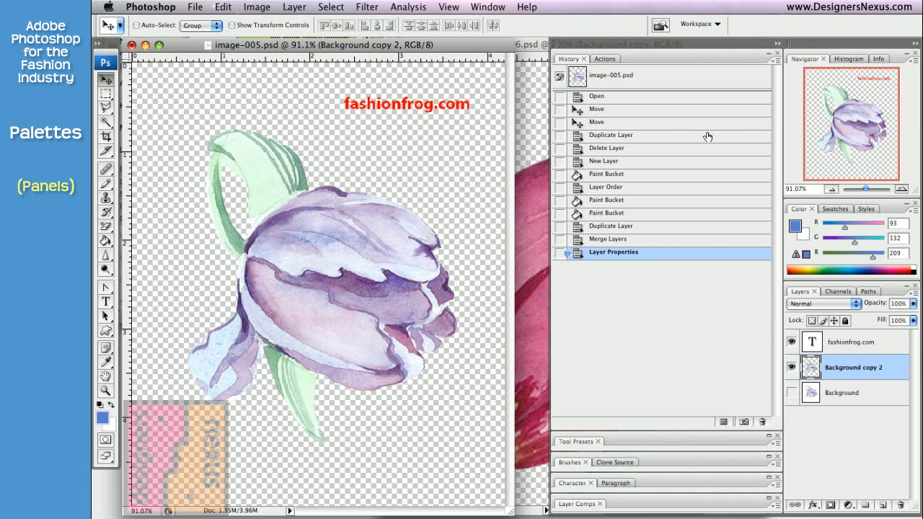
pyautogui.moveTo(900, 60)
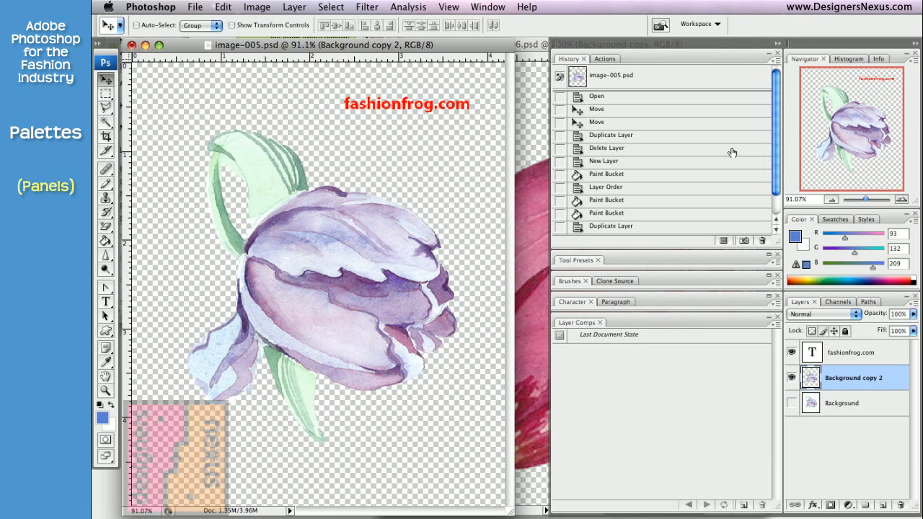
pyautogui.moveTo(735, 104)
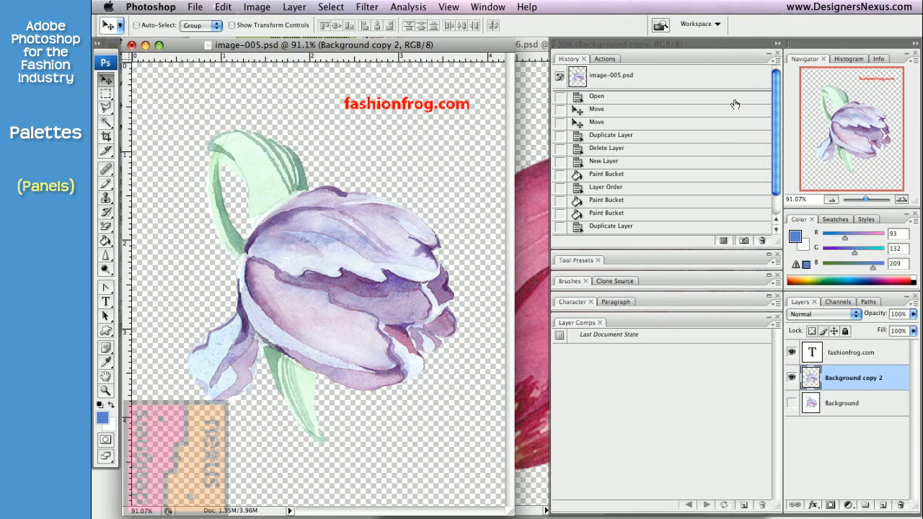
pyautogui.moveTo(777, 45)
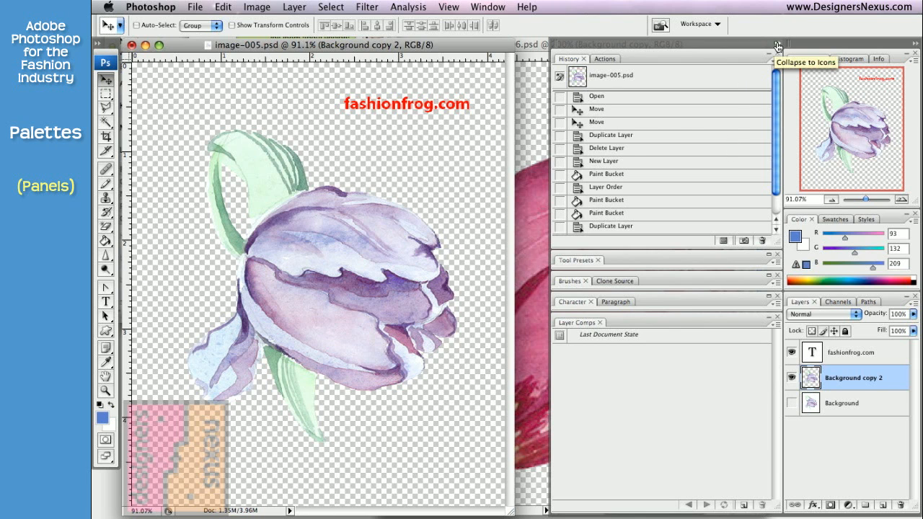
# Step: Collapse the palette docks to icons and briefly preview the Histogram and Navigator palettes
pyautogui.click(778, 45)
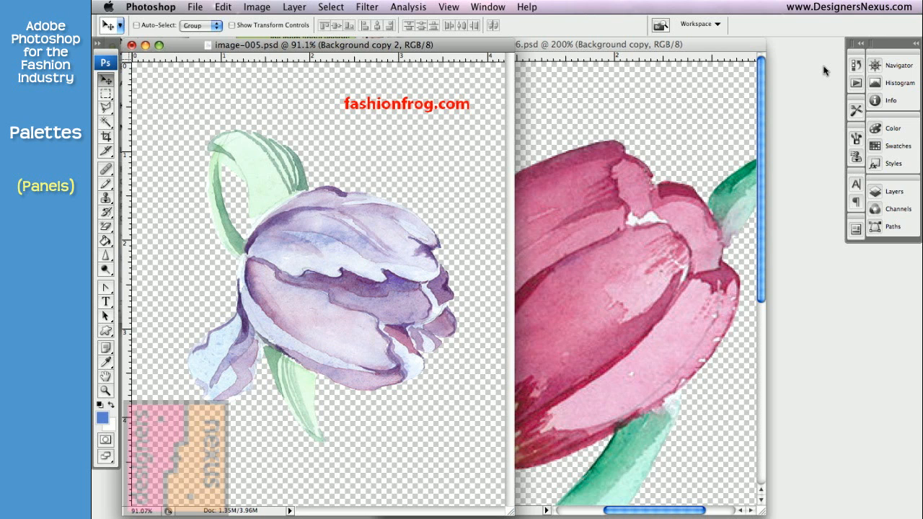
pyautogui.click(875, 65)
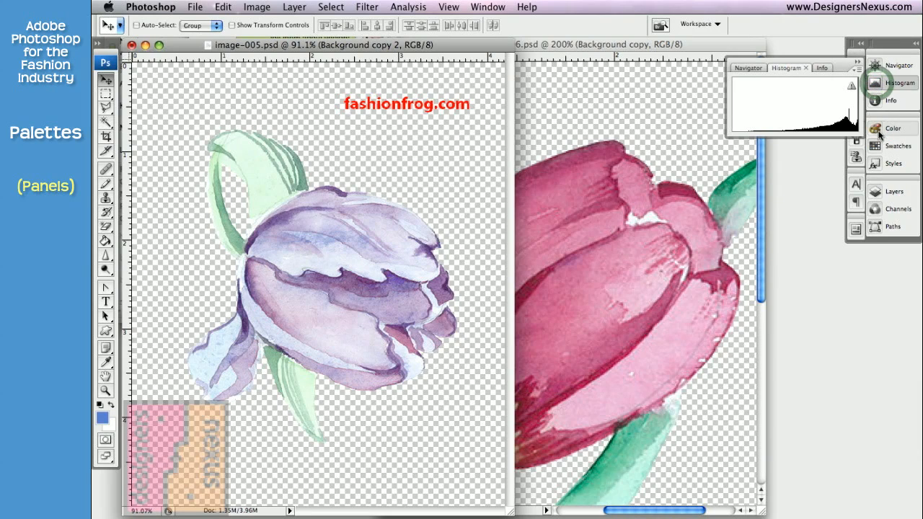
pyautogui.click(893, 127)
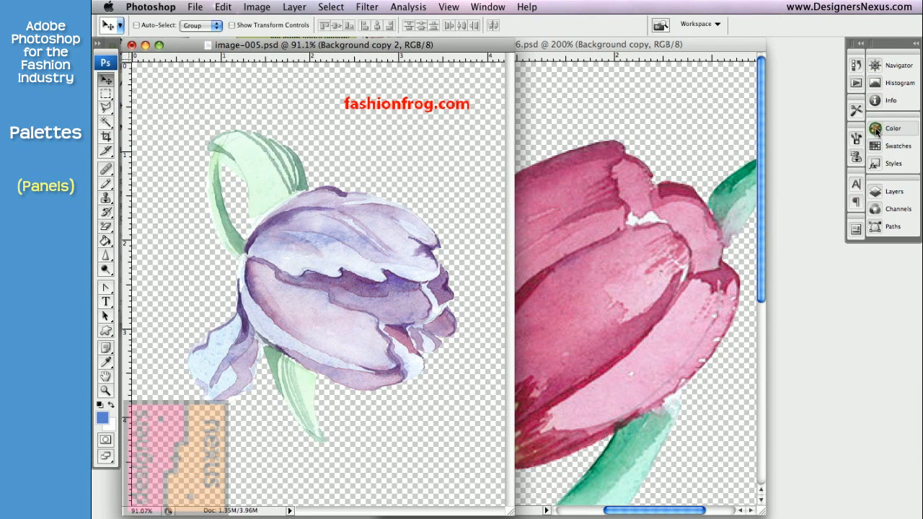
pyautogui.click(875, 65)
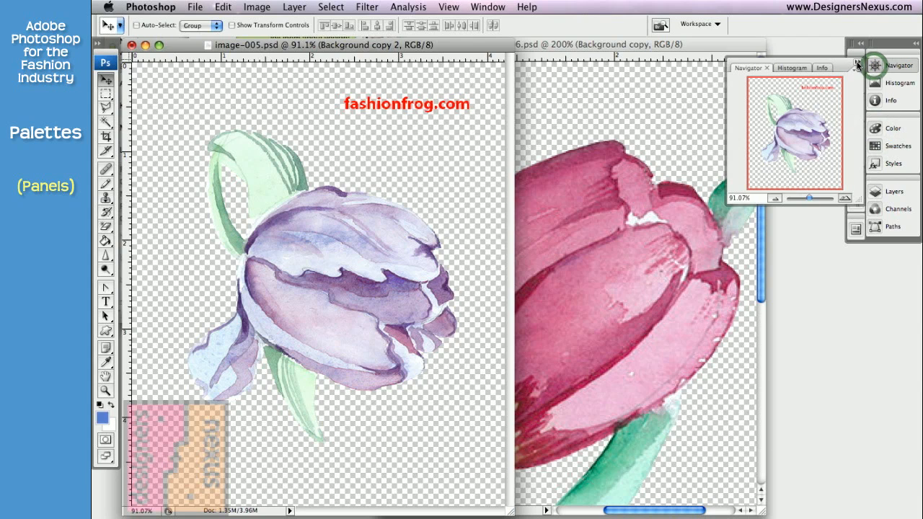
pyautogui.click(860, 65)
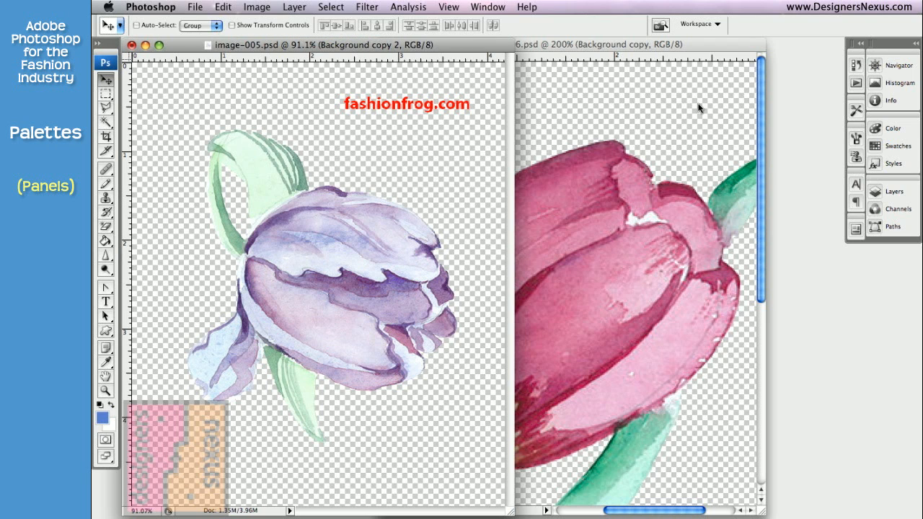
# Step: Expand the docks, reopen Navigator from the Window menu, and dismiss the Layers palette menu
pyautogui.click(858, 43)
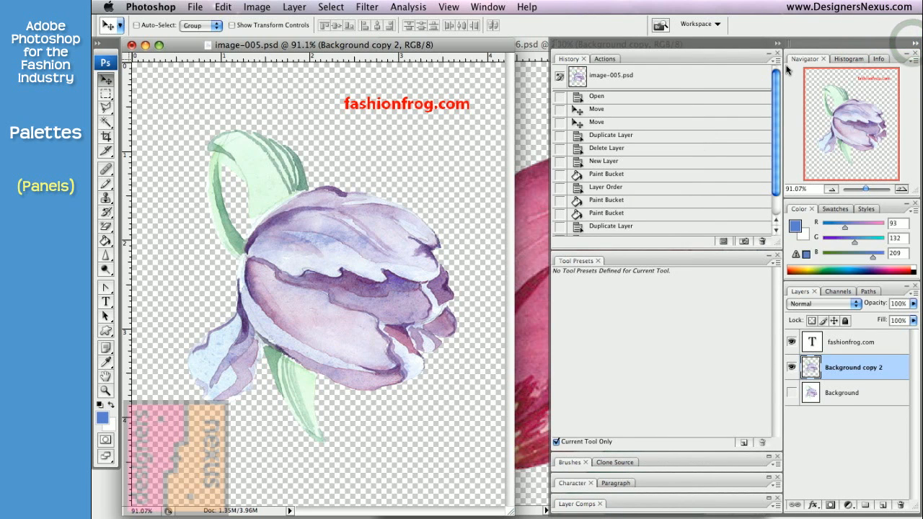
pyautogui.moveTo(819, 65)
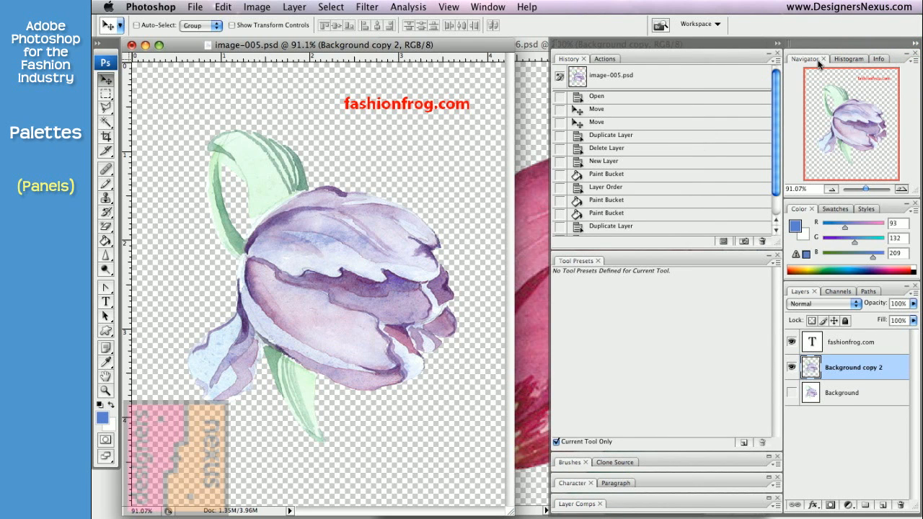
pyautogui.moveTo(826, 63)
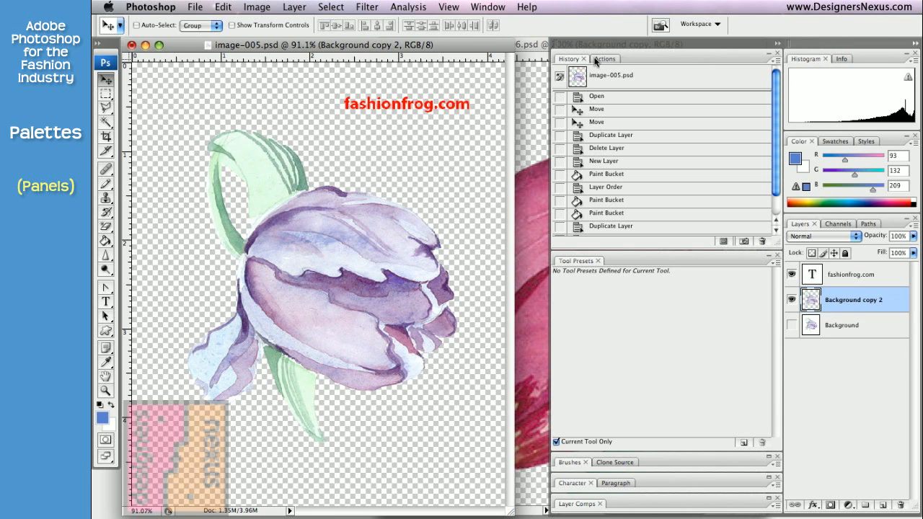
pyautogui.click(604, 59)
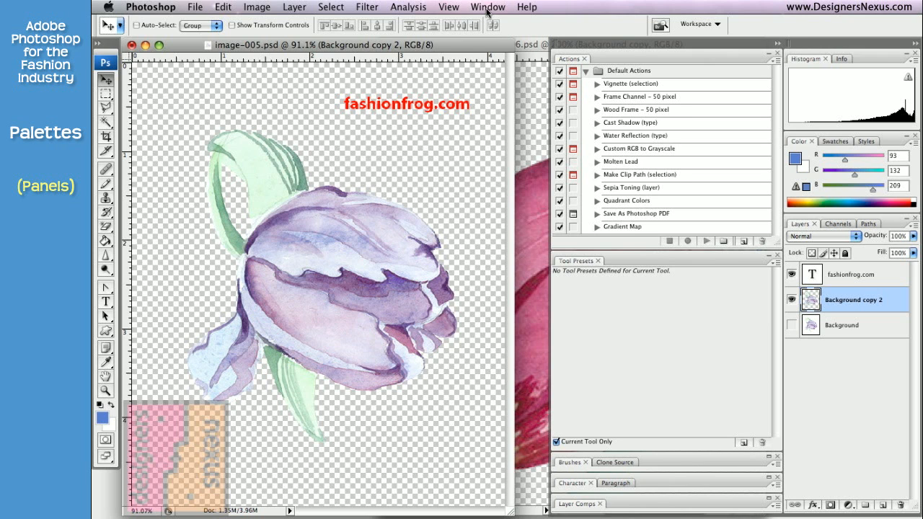
pyautogui.click(487, 6)
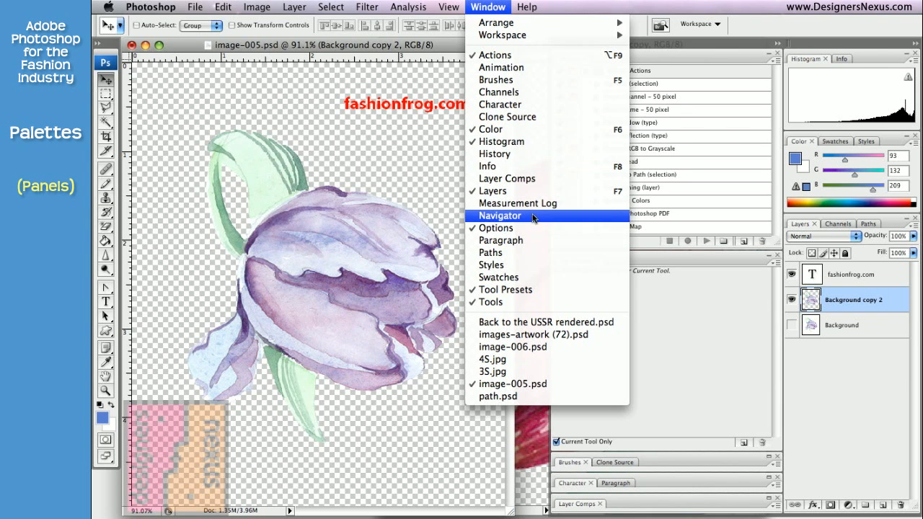
pyautogui.click(500, 216)
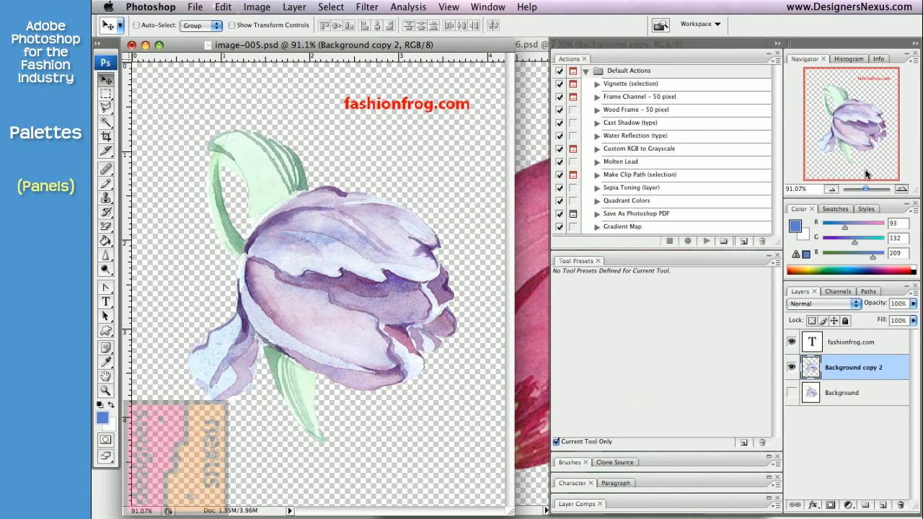
pyautogui.click(488, 6)
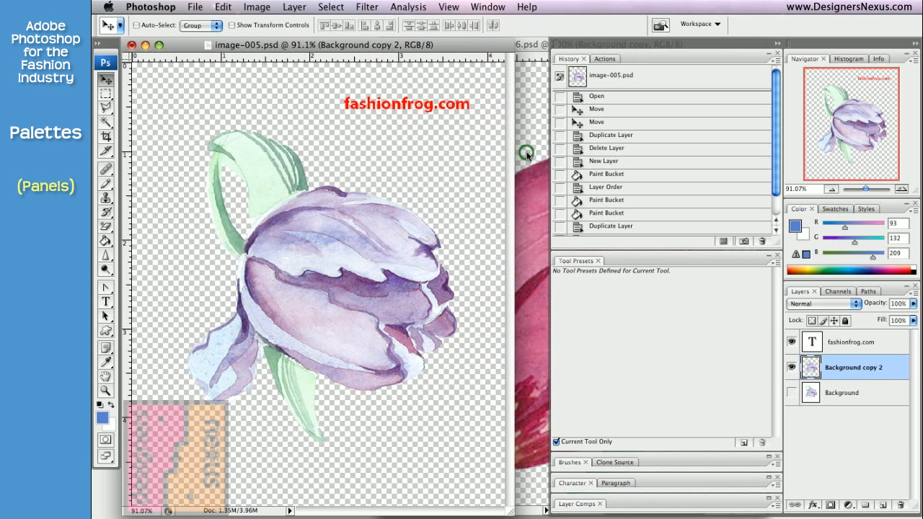
pyautogui.moveTo(696, 111)
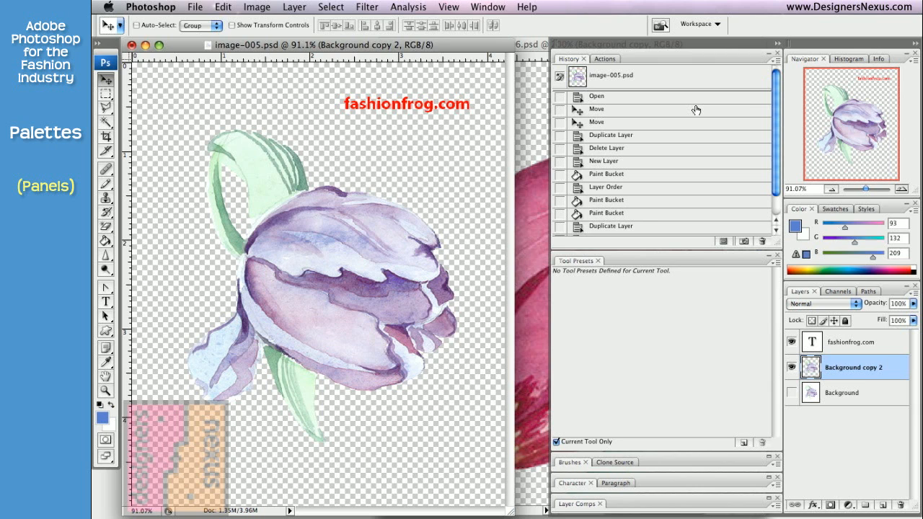
pyautogui.moveTo(904, 94)
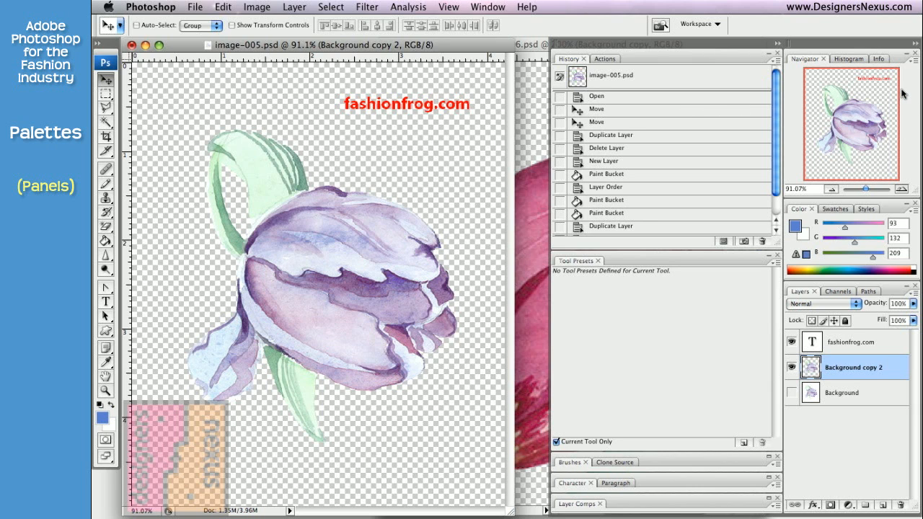
pyautogui.moveTo(910, 85)
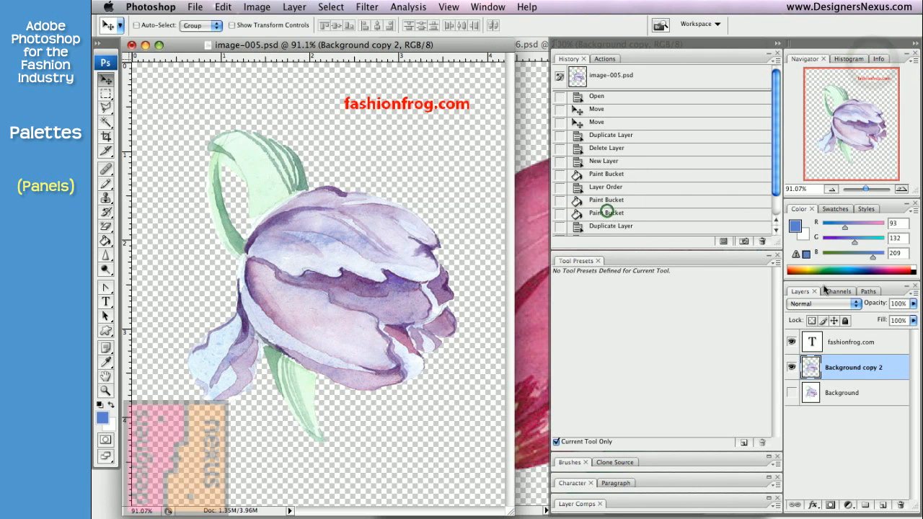
pyautogui.click(914, 298)
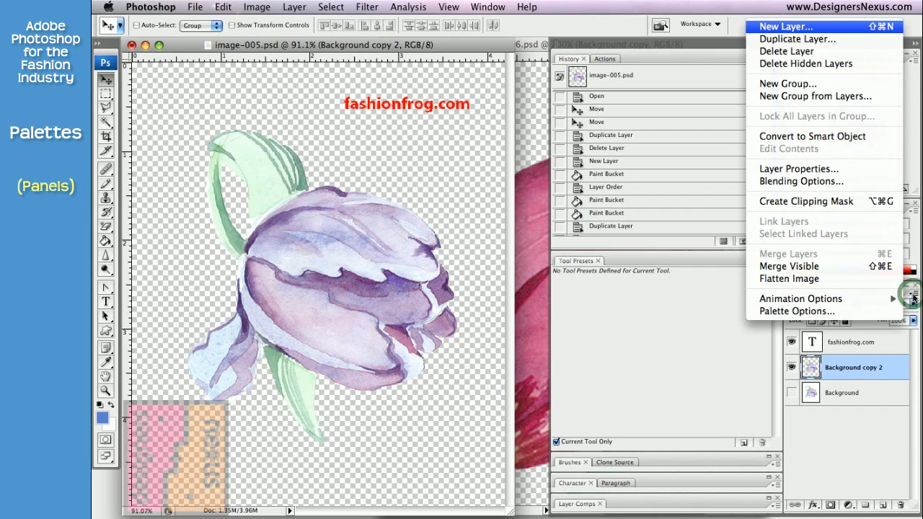
pyautogui.click(775, 60)
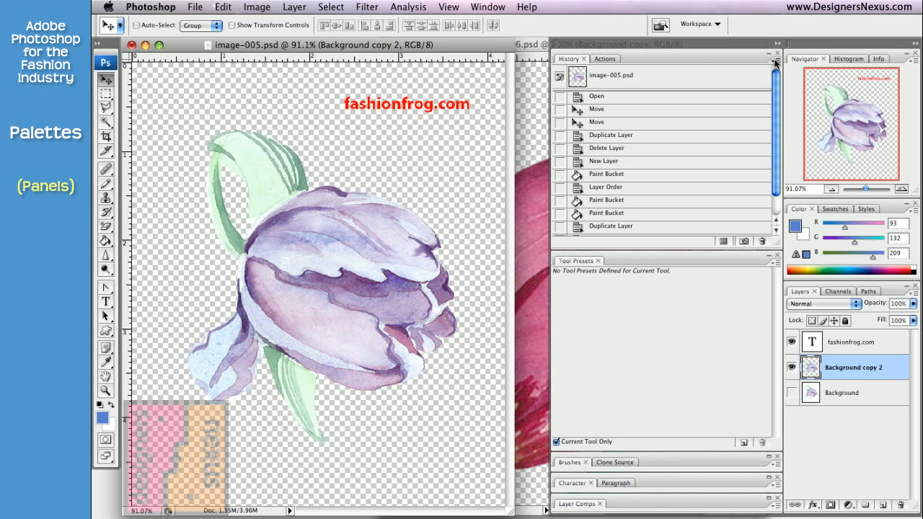
pyautogui.moveTo(723, 65)
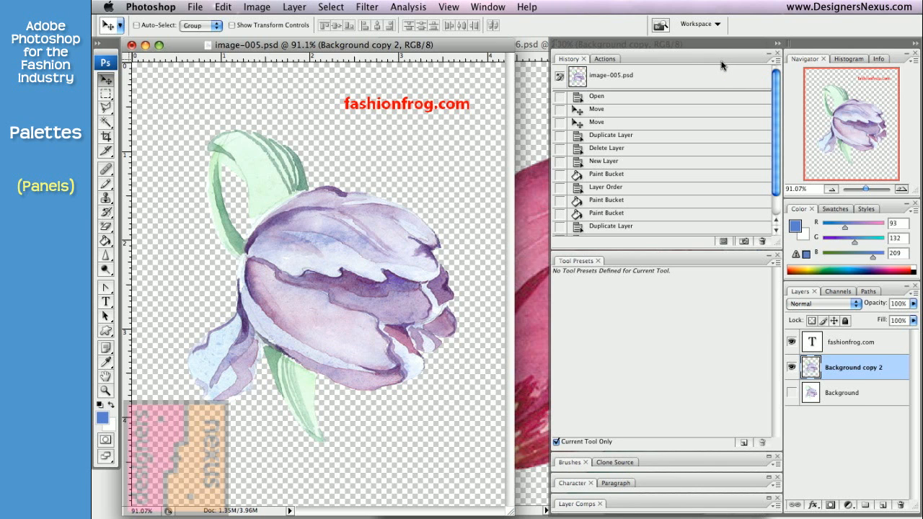
# Step: Zoom the red tulip to 66.67% with the Navigator zoom slider and field
pyautogui.click(700, 24)
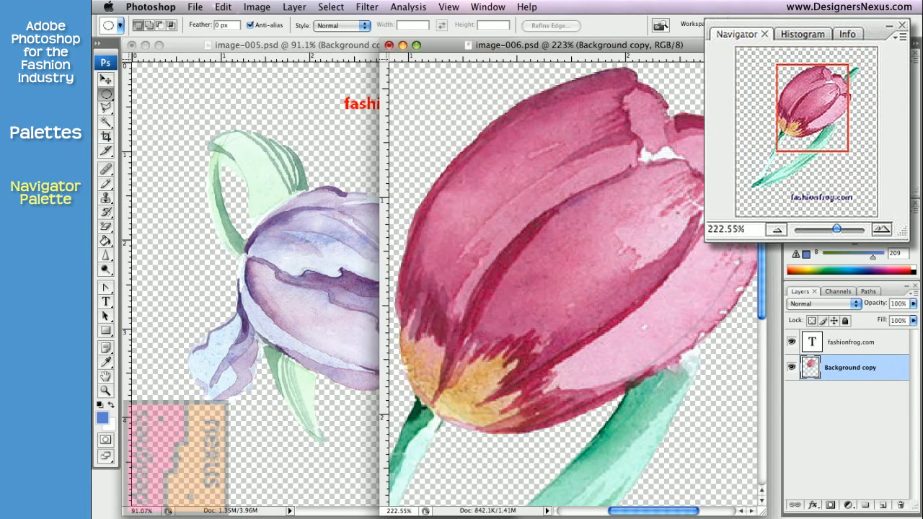
pyautogui.moveTo(811, 104)
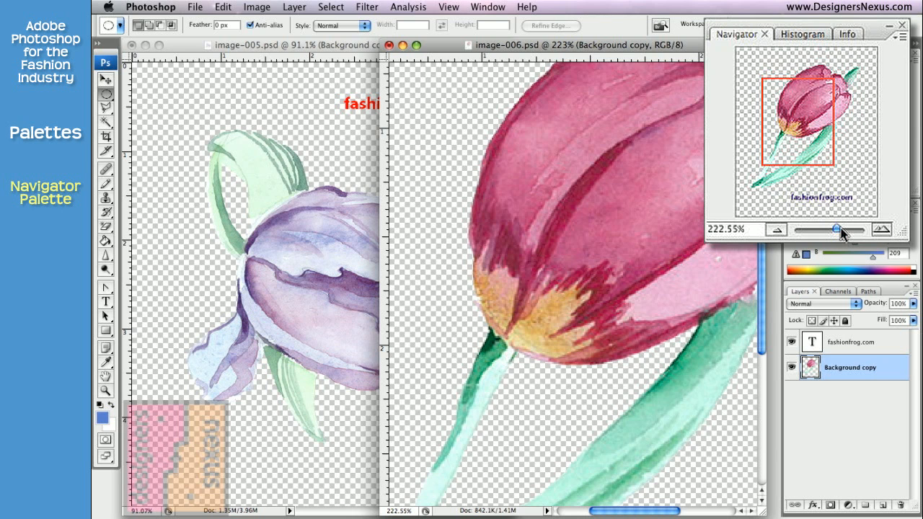
pyautogui.moveTo(837, 229); pyautogui.dragTo(820, 229)
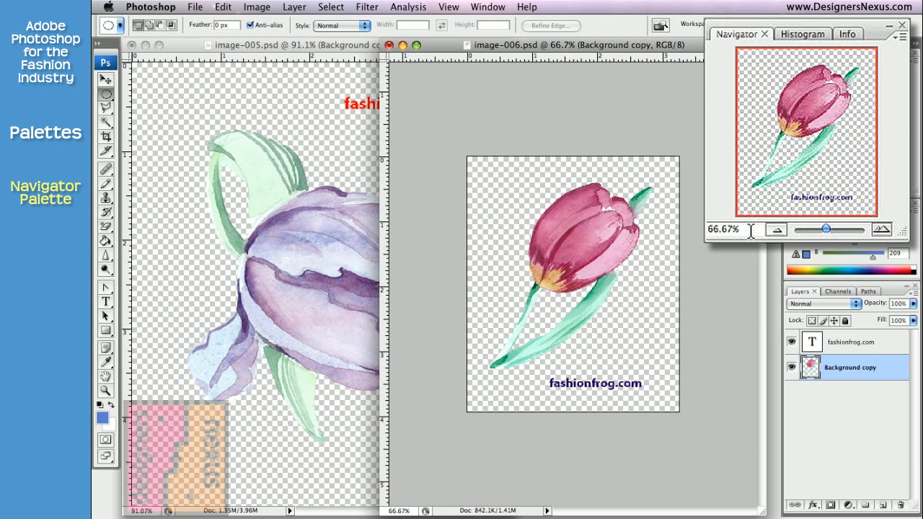
pyautogui.write('115.96%')
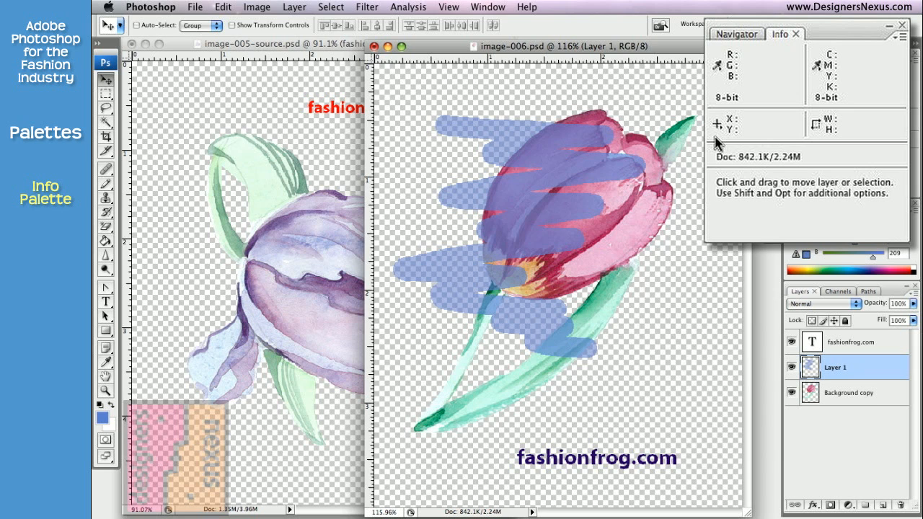
pyautogui.moveTo(663, 152)
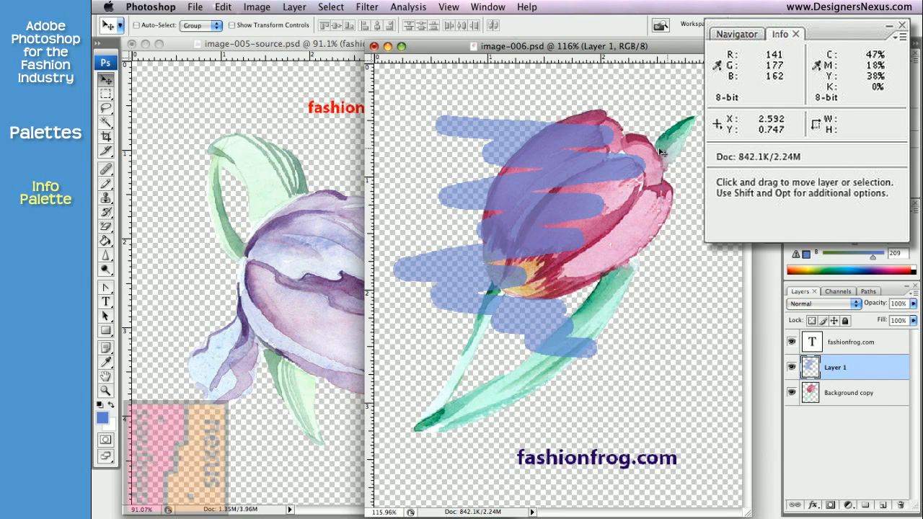
pyautogui.moveTo(527, 215)
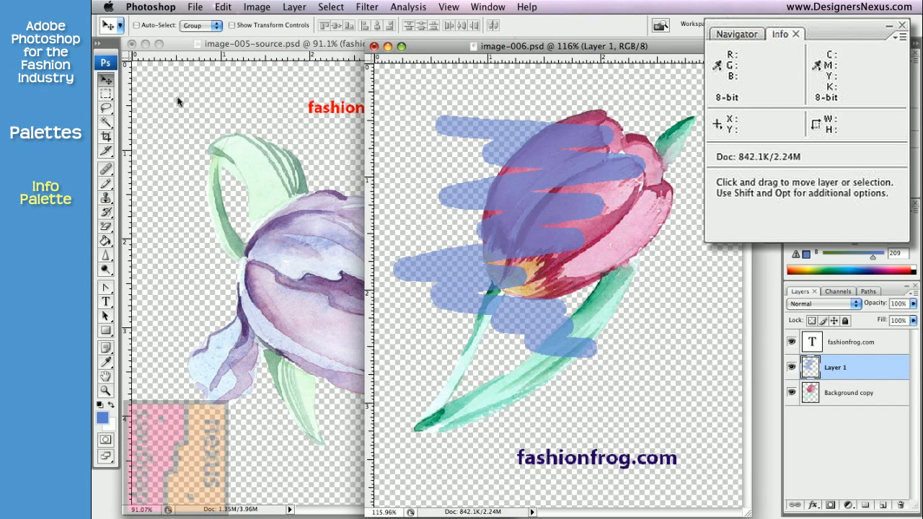
# Step: Switch to the Rectangular Marquee tool
pyautogui.click(106, 78)
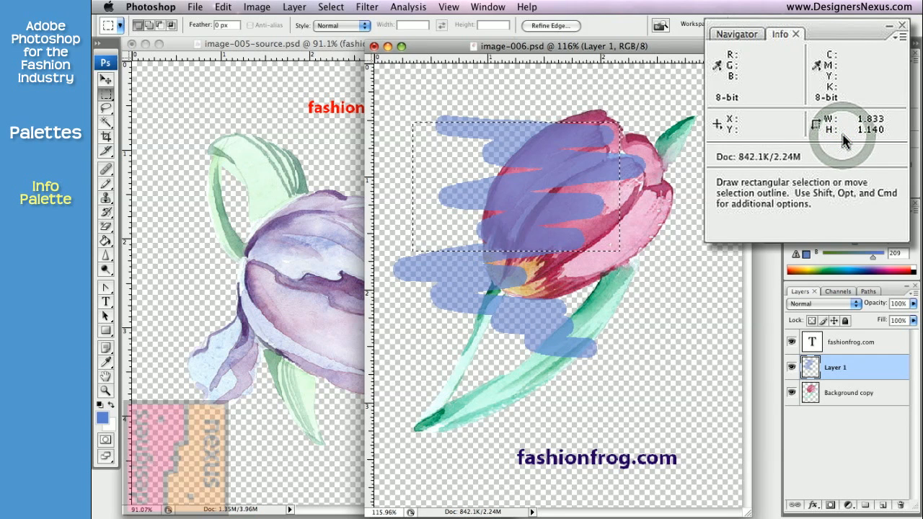
pyautogui.moveTo(804, 166)
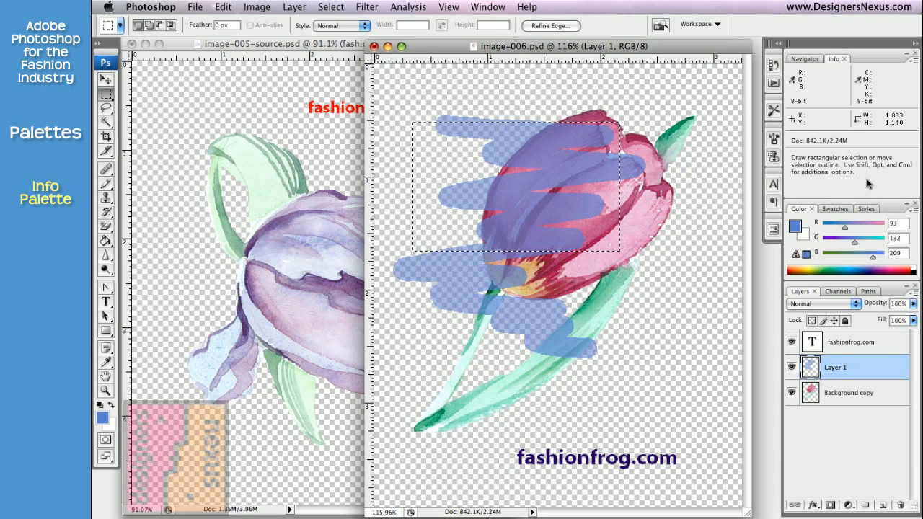
pyautogui.moveTo(869, 81)
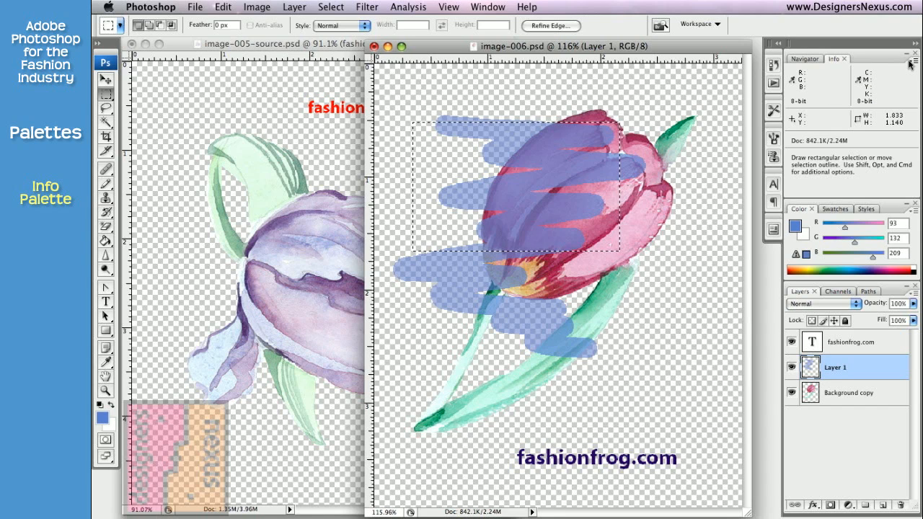
# Step: Set the Info palette's Second Color Readout to Opacity in Palette Options
pyautogui.click(774, 69)
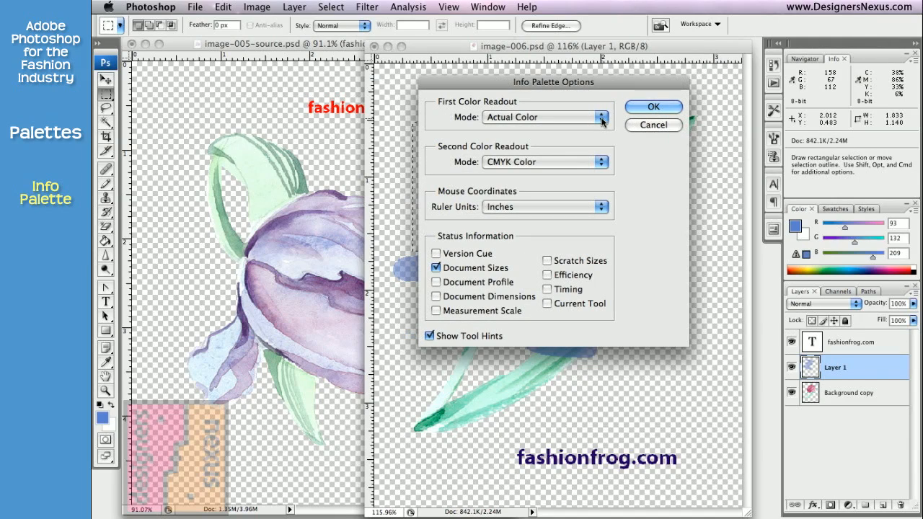
pyautogui.moveTo(600, 119)
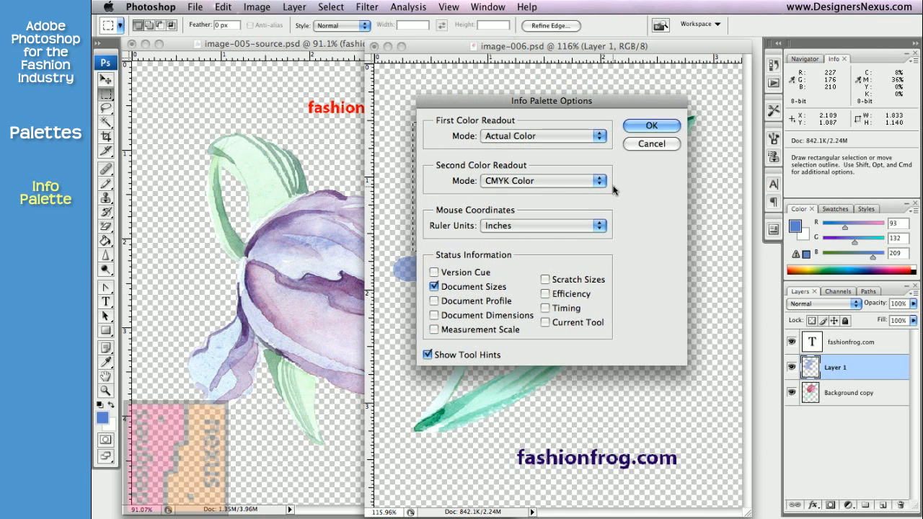
pyautogui.click(597, 181)
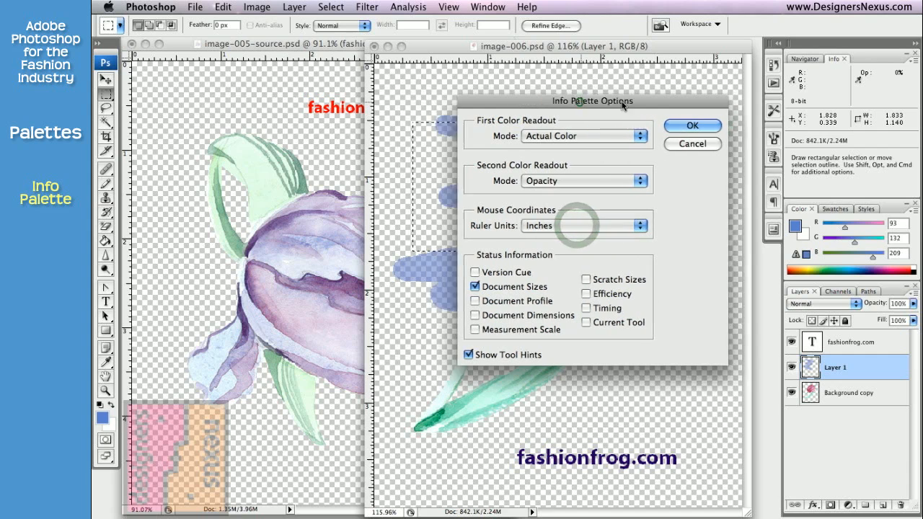
pyautogui.moveTo(593, 101); pyautogui.dragTo(644, 90)
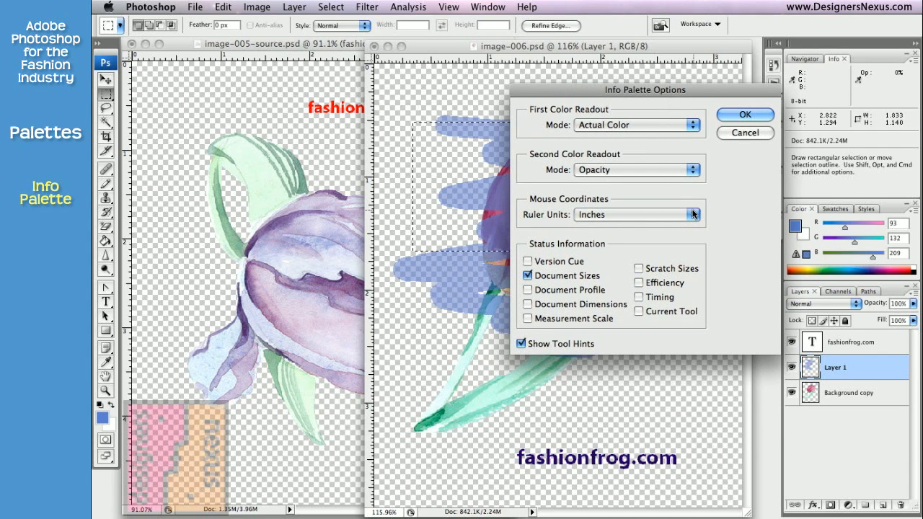
pyautogui.moveTo(613, 215)
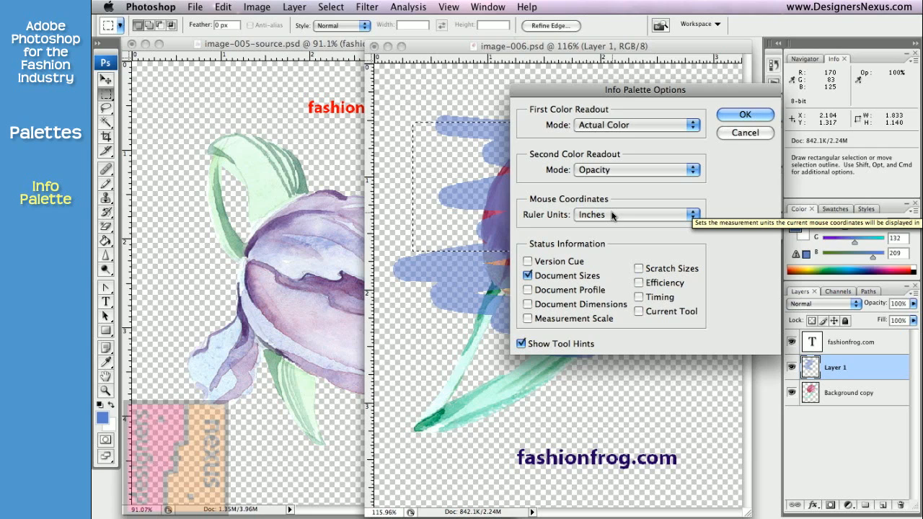
pyautogui.moveTo(607, 216)
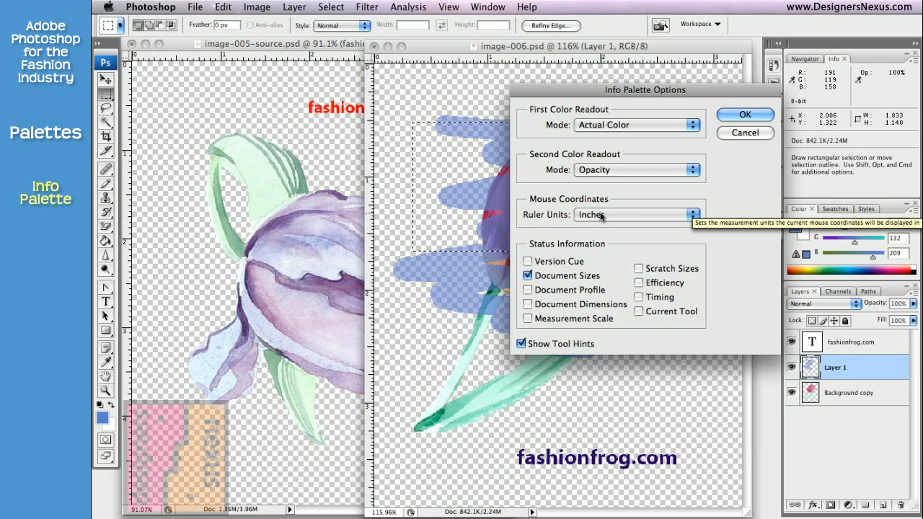
pyautogui.moveTo(454, 278)
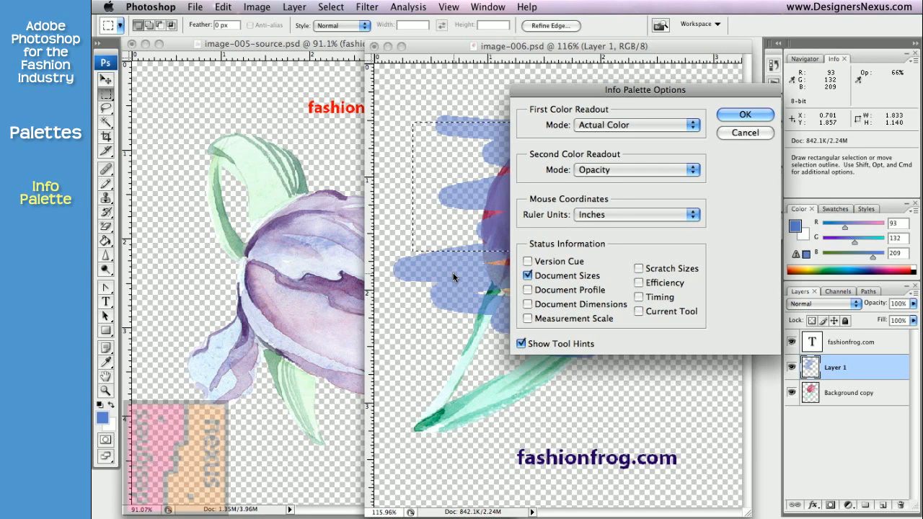
pyautogui.moveTo(415, 375)
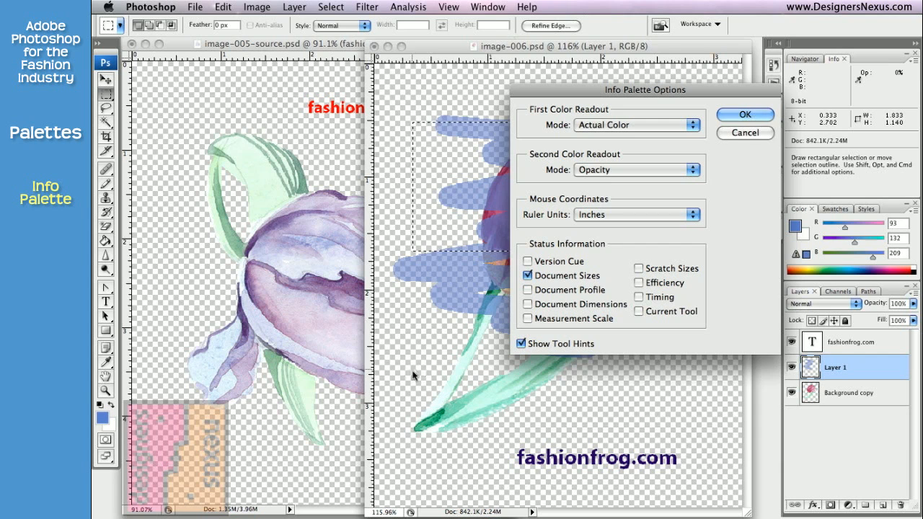
pyautogui.moveTo(523, 458)
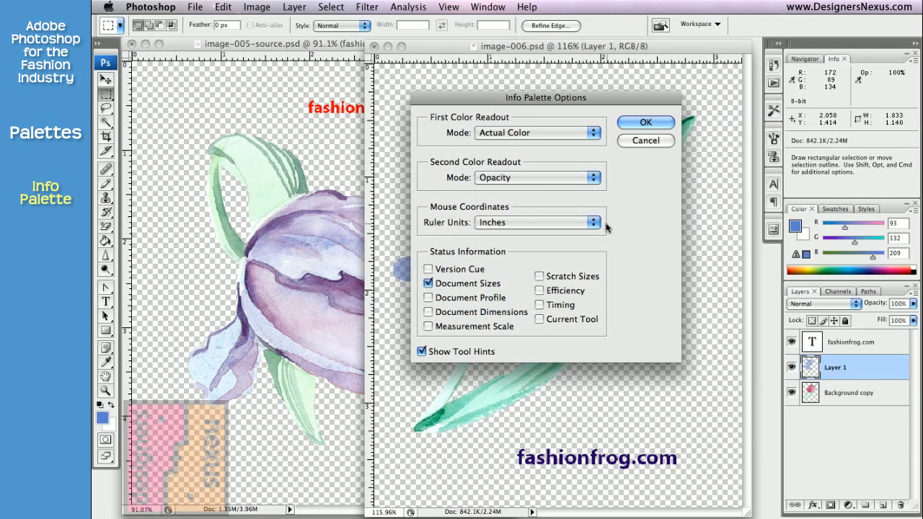
pyautogui.click(538, 222)
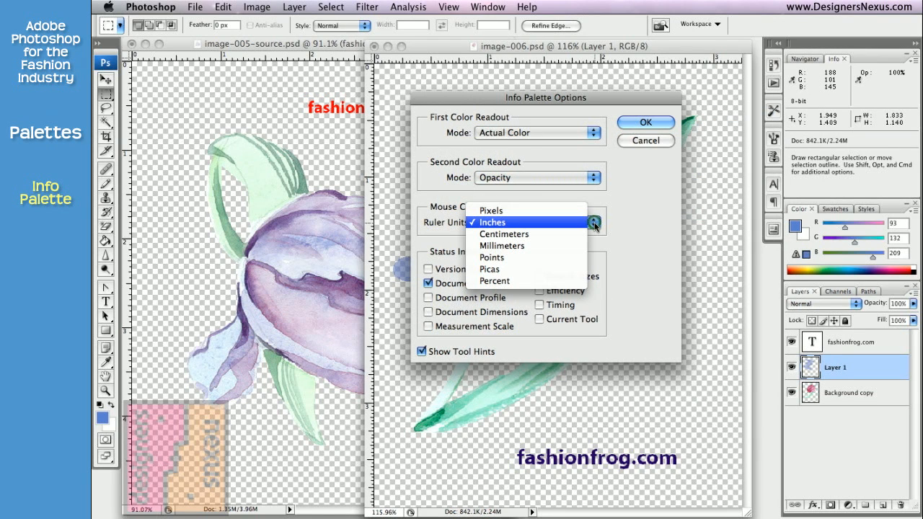
pyautogui.moveTo(504, 234)
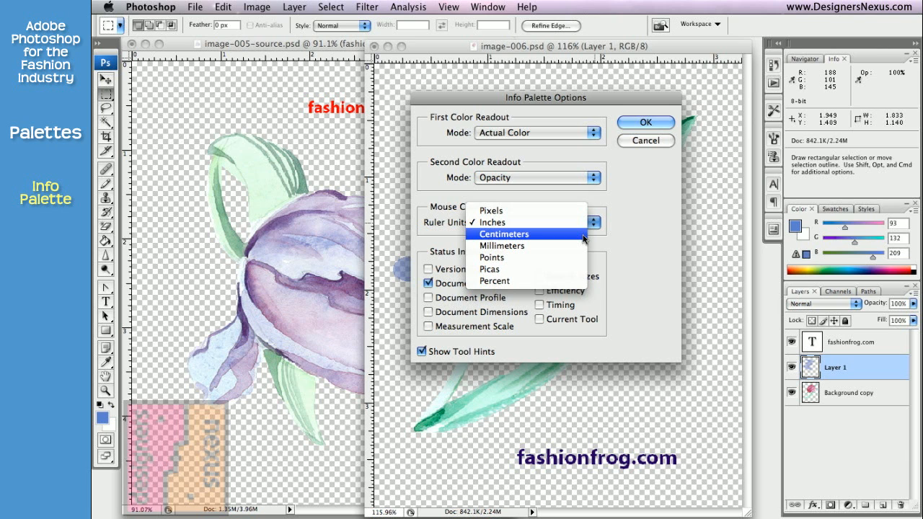
pyautogui.click(503, 234)
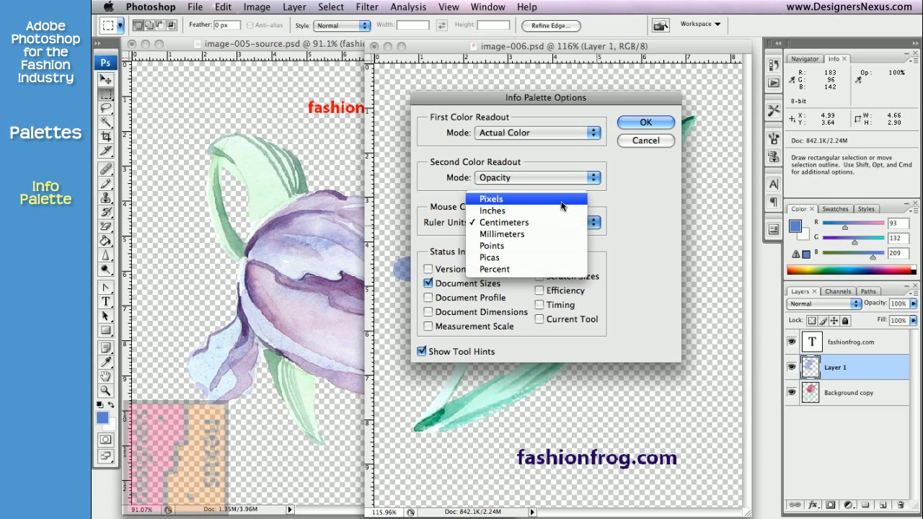
pyautogui.click(491, 199)
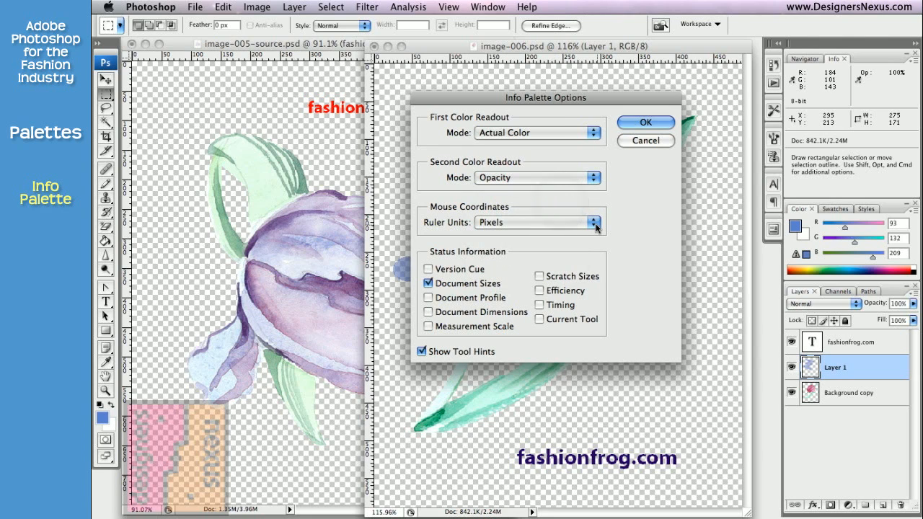
pyautogui.click(593, 222)
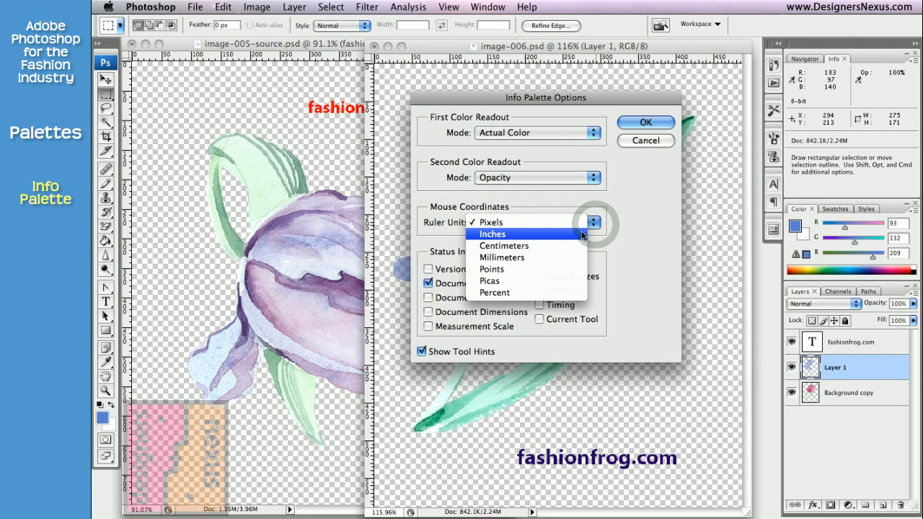
pyautogui.click(492, 234)
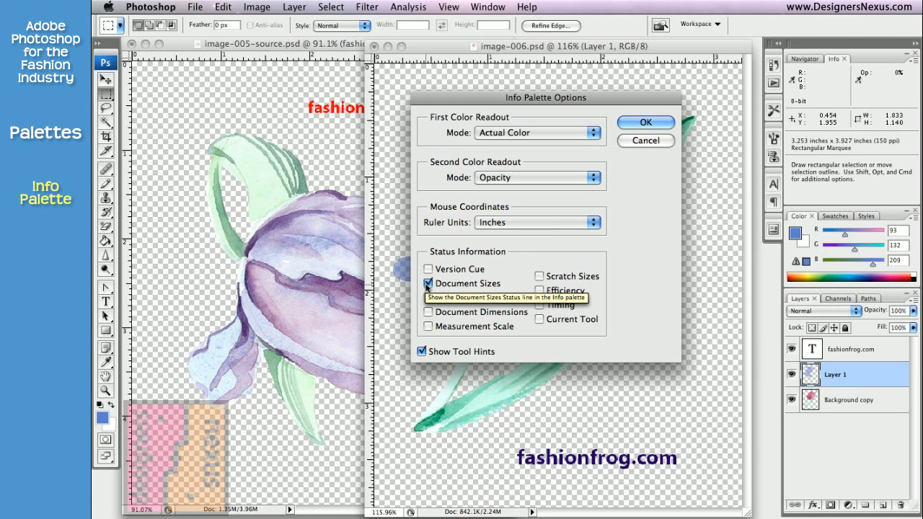
# Step: Uncheck Document Sizes and check Document Dimensions and Current Tool in Status Information
pyautogui.click(427, 283)
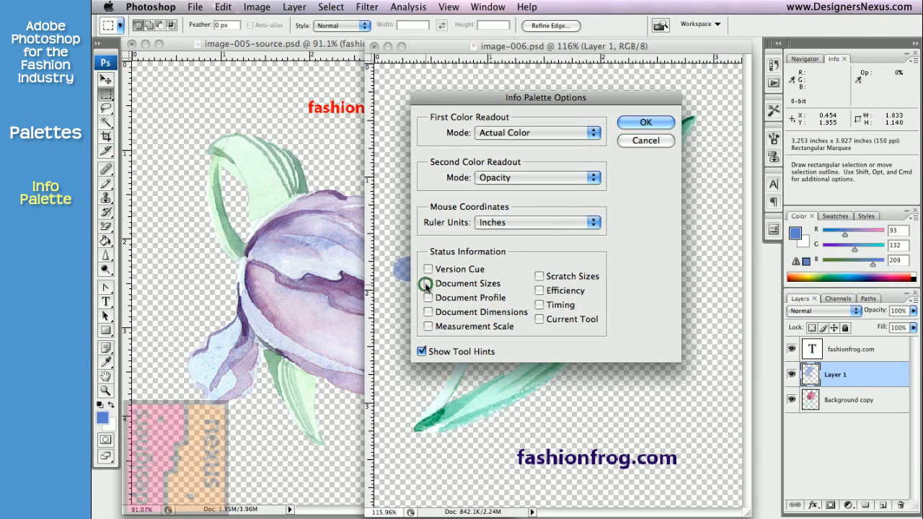
pyautogui.click(428, 282)
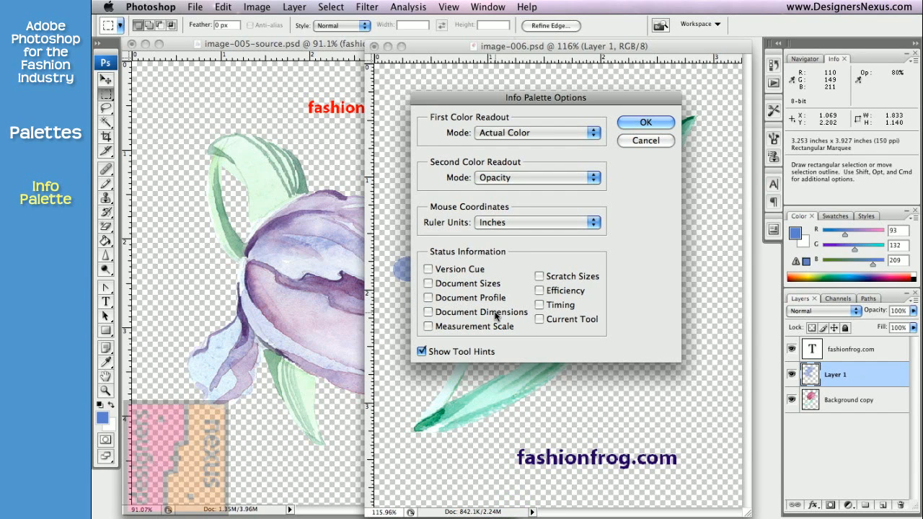
pyautogui.click(429, 312)
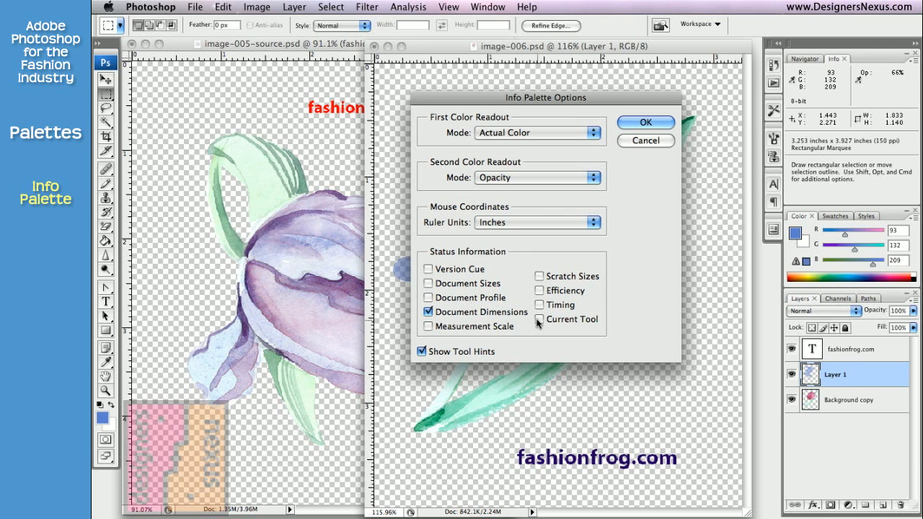
pyautogui.click(540, 320)
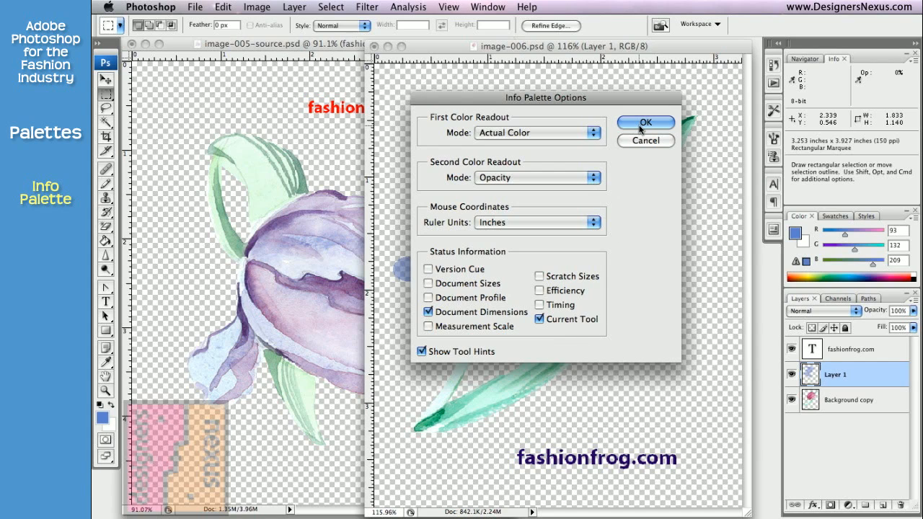
# Step: Confirm the Info Palette Options dialog with OK
pyautogui.click(645, 122)
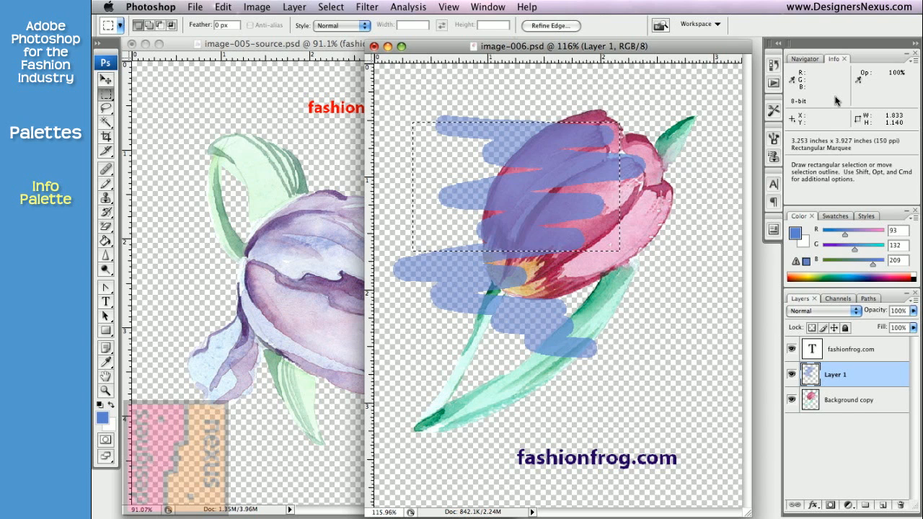
pyautogui.moveTo(832, 76)
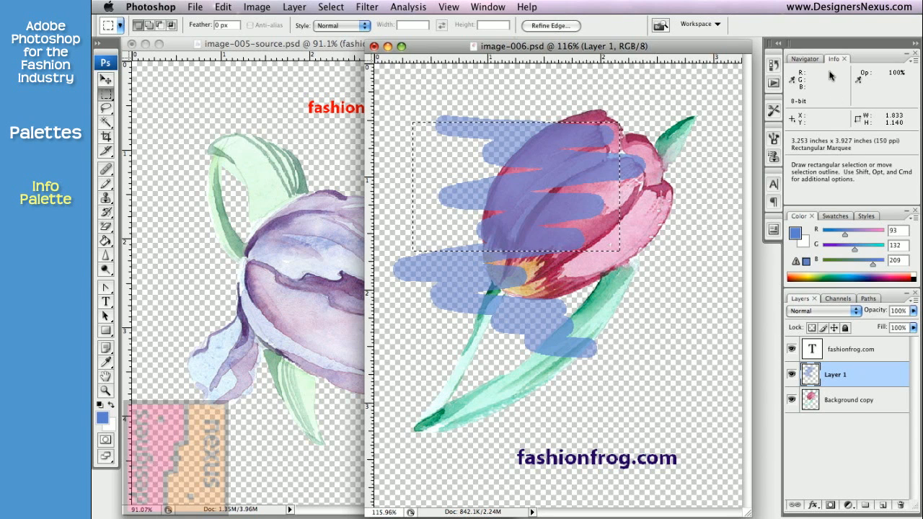